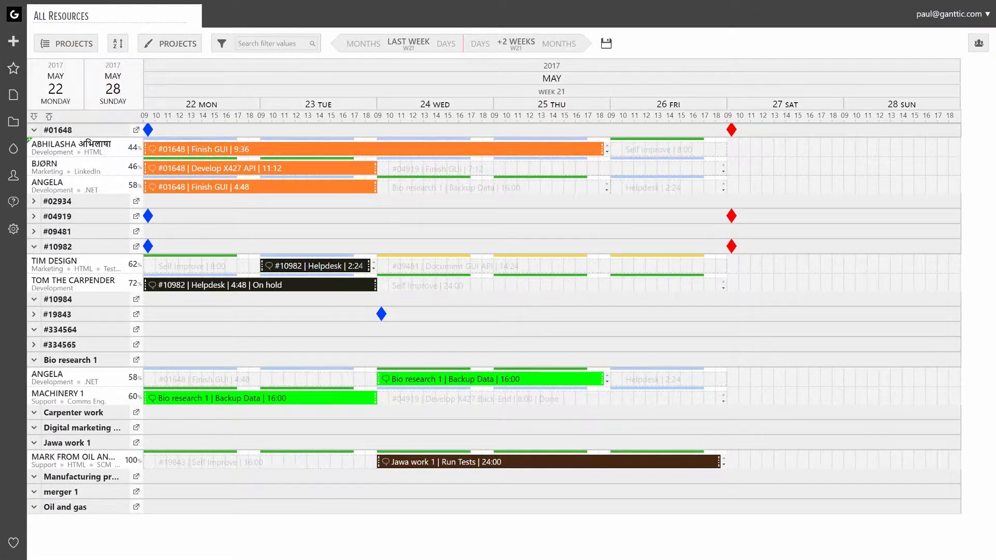
- Open project #01648's properties panel for editing
left_click(58, 131)
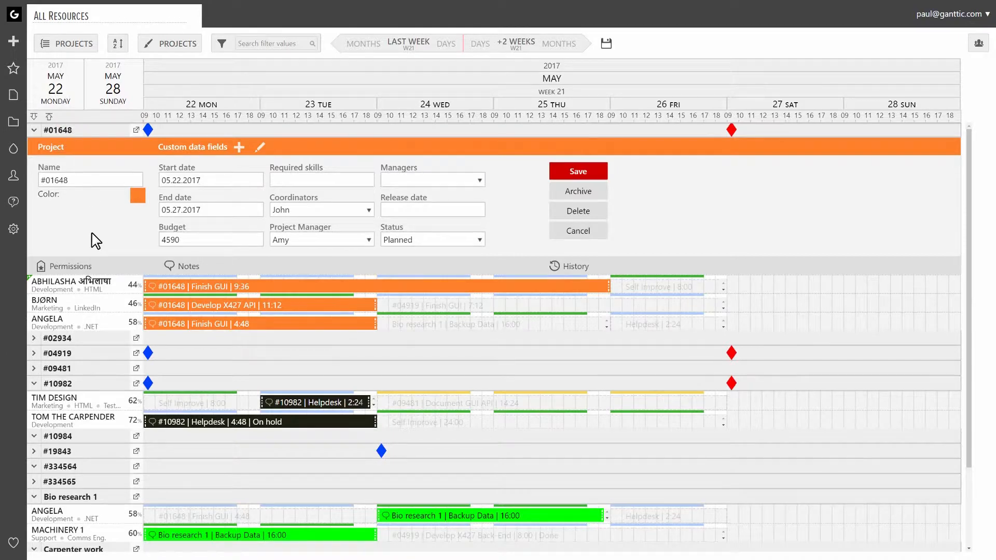
left_click(70, 265)
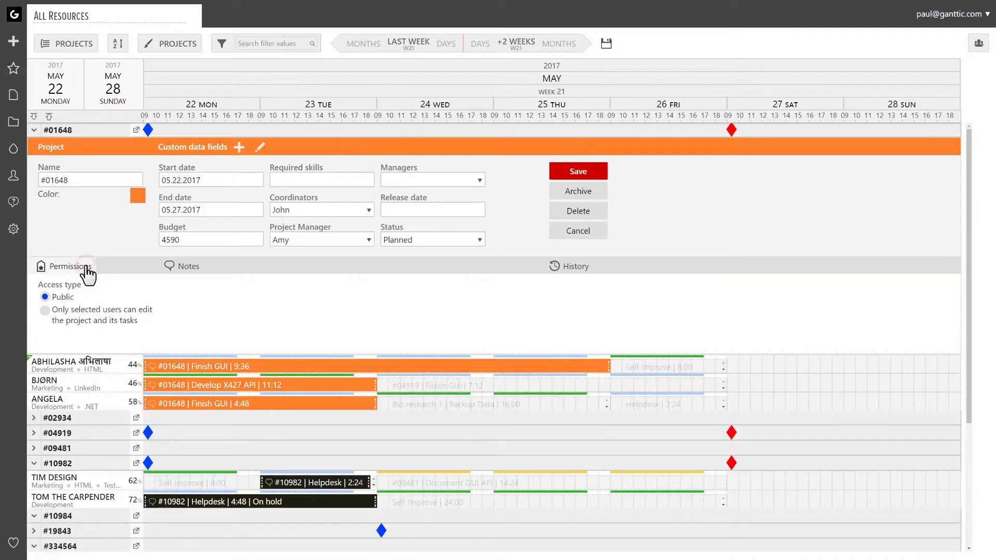
left_click(44, 312)
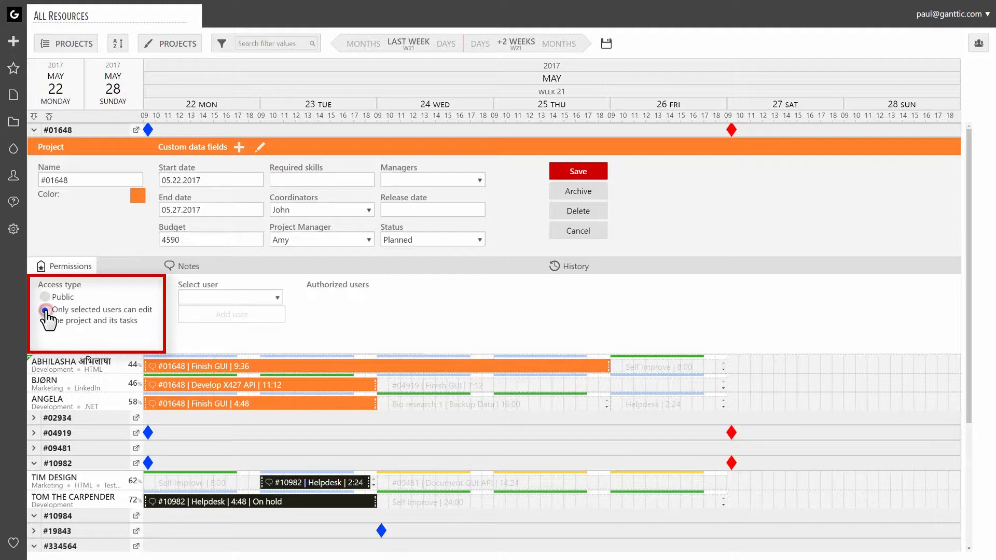
left_click(45, 310)
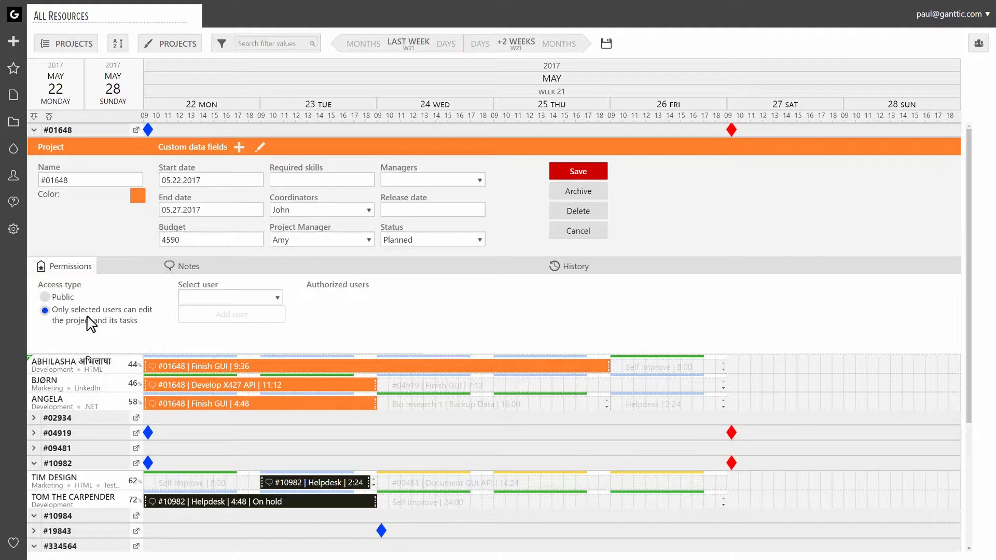
left_click(231, 297)
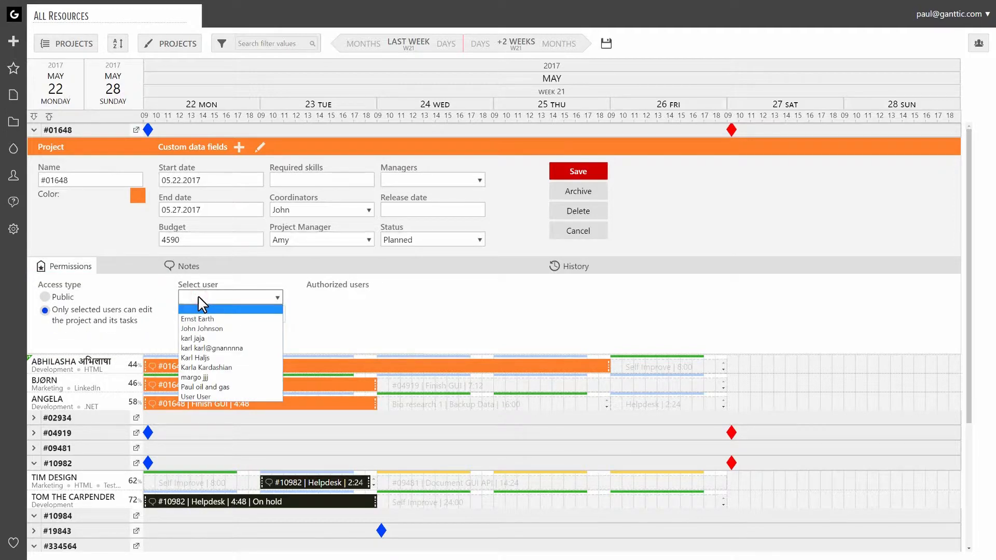
mouse_move(209, 328)
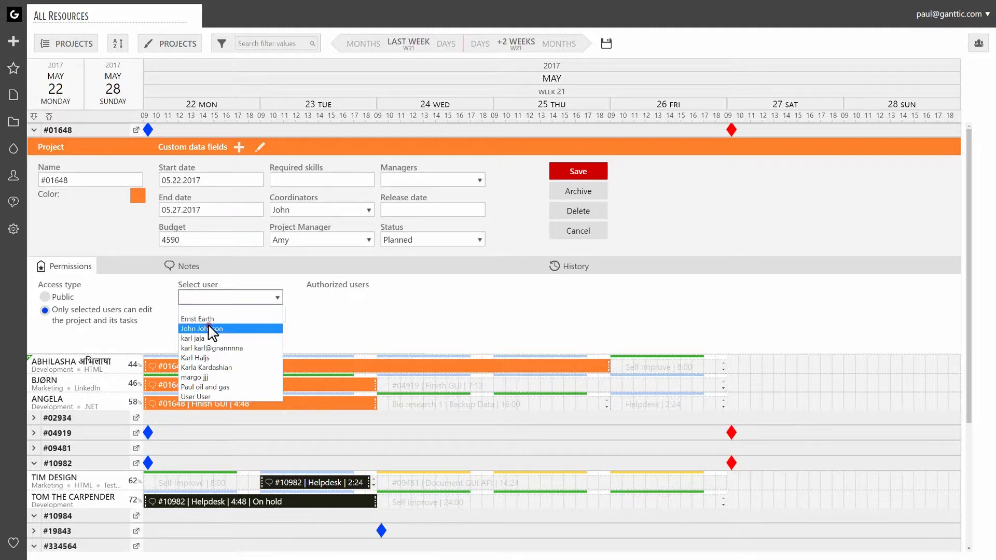
left_click(202, 329)
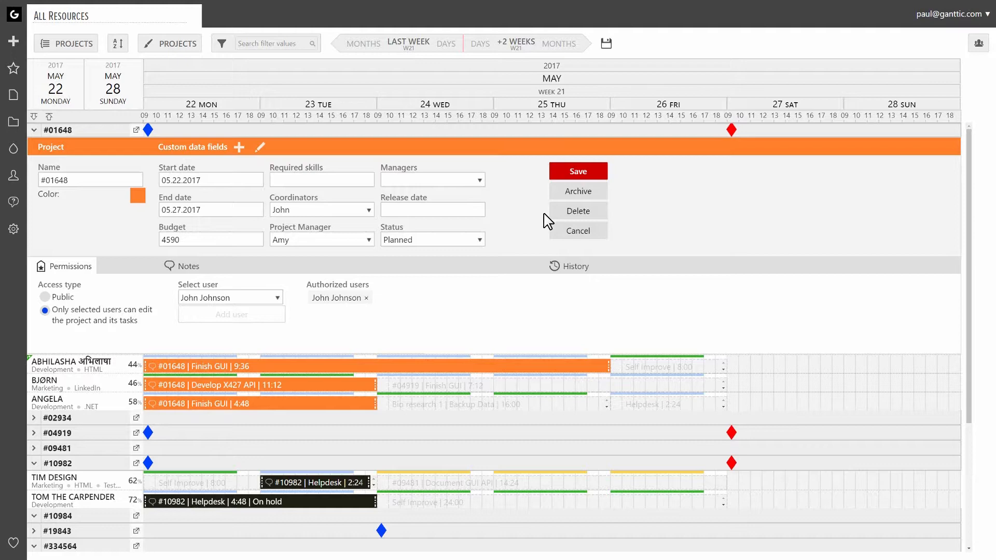
left_click(577, 230)
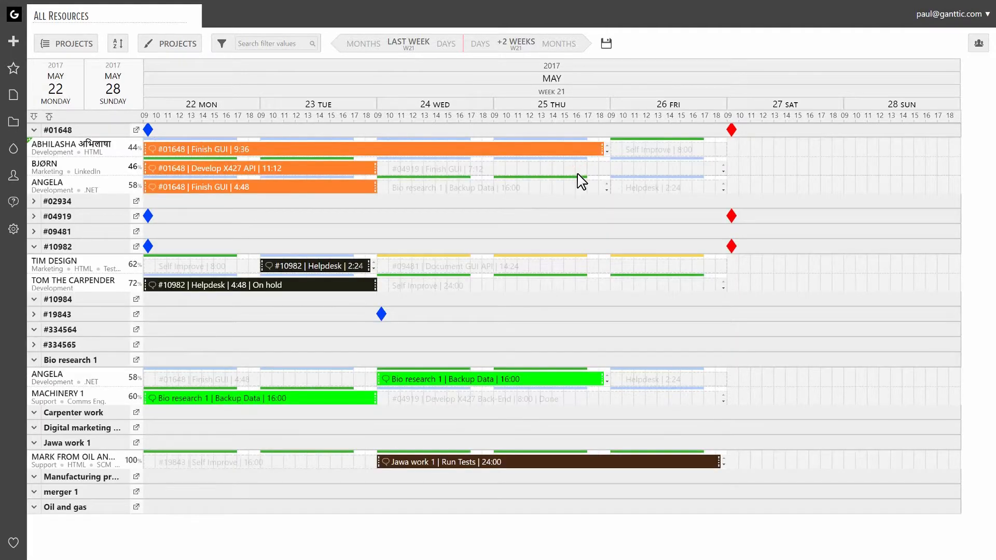